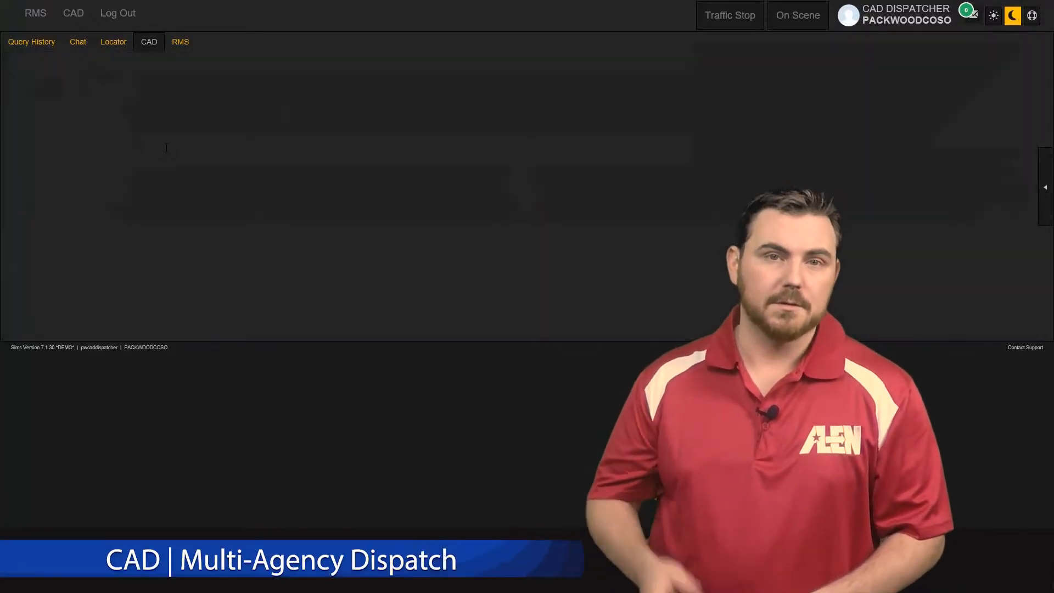
# Start a new call from the Dispatcher Call Dashboard via the New Call button
pyautogui.click(149, 42)
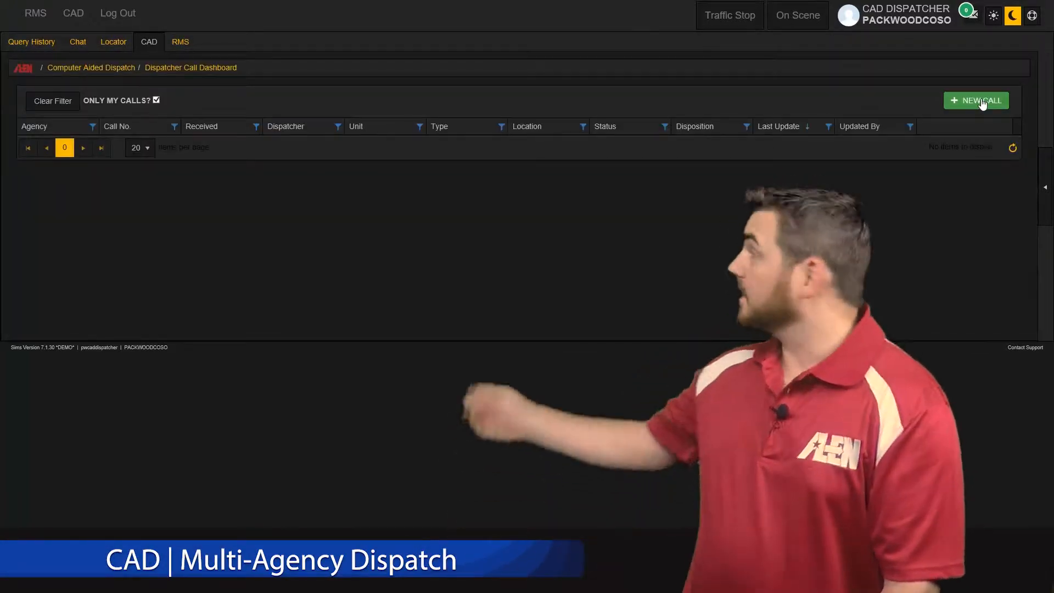
pyautogui.click(975, 100)
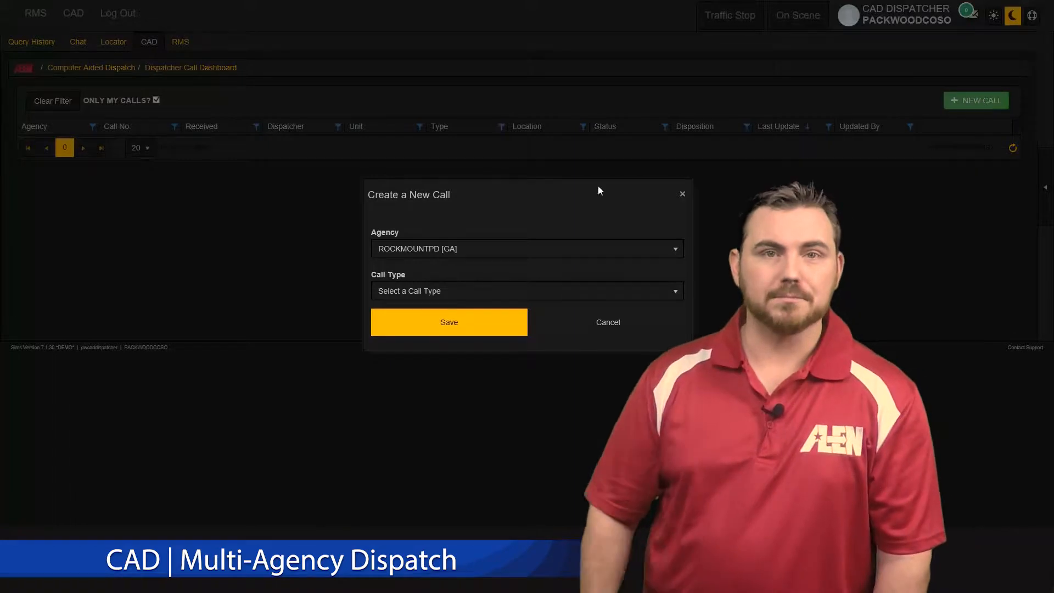
# Create call CFS-000014 for ROCKMOUNTPD [GA] with call type 911H (911 hang-up) and save it
pyautogui.click(526, 248)
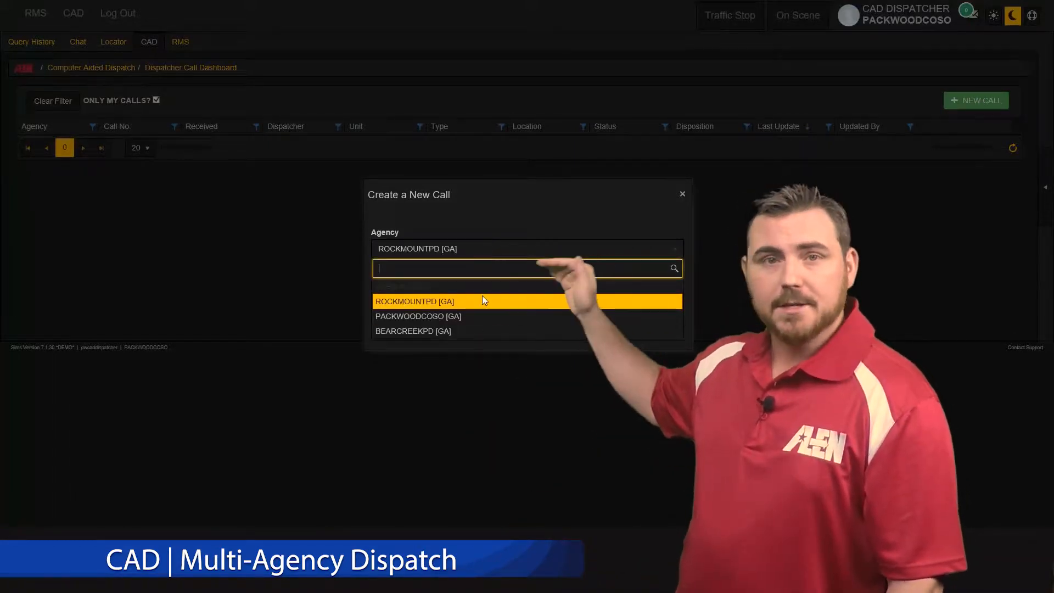
pyautogui.click(414, 301)
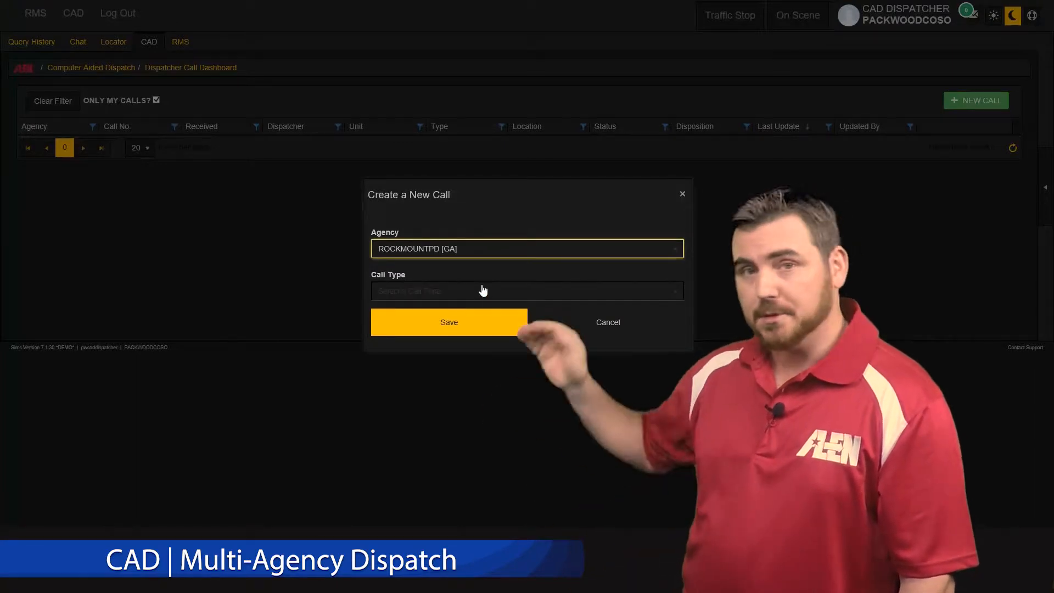
pyautogui.write('911H')
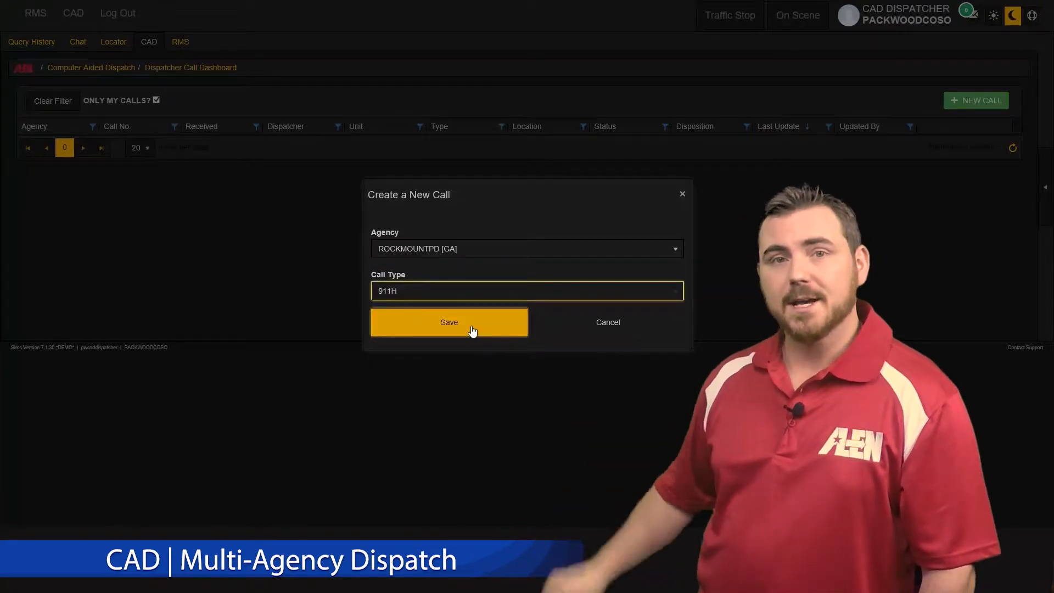
pyautogui.click(448, 322)
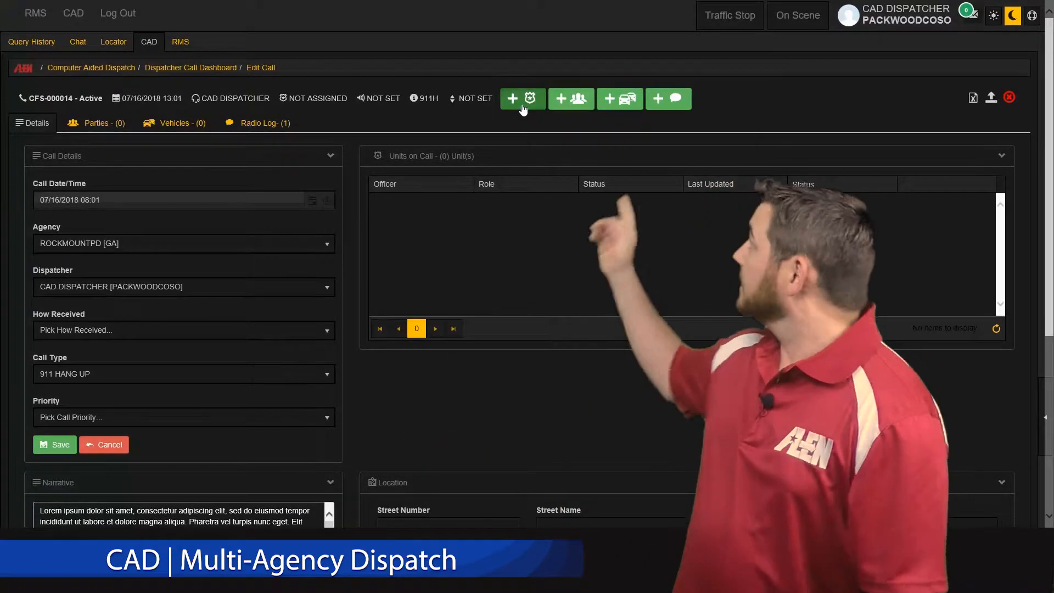
# Assign OFFICER TWO to call CFS-000014 with role Primary and update the call
pyautogui.click(523, 98)
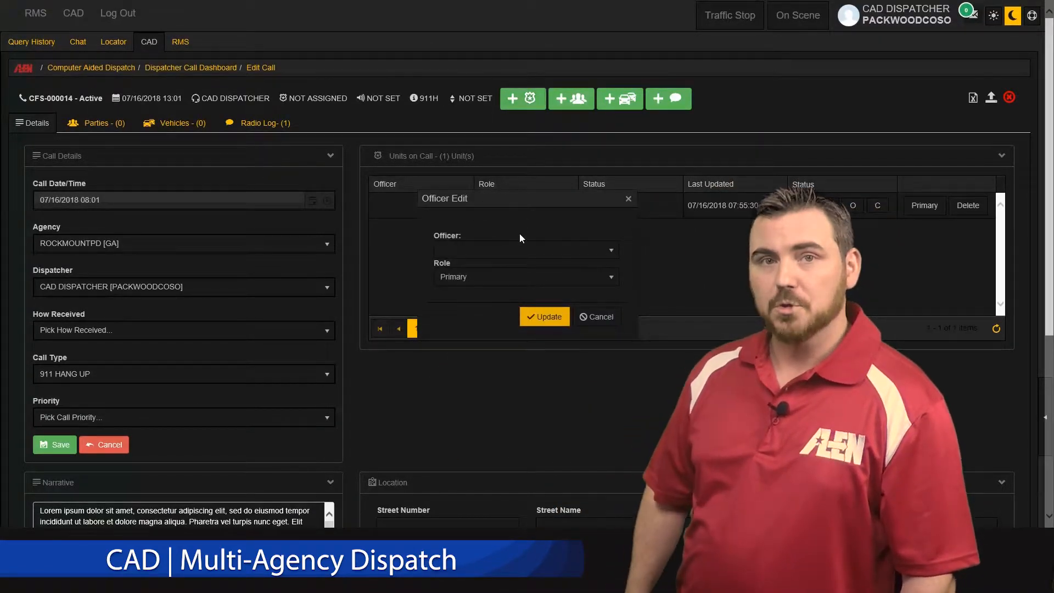
pyautogui.click(526, 249)
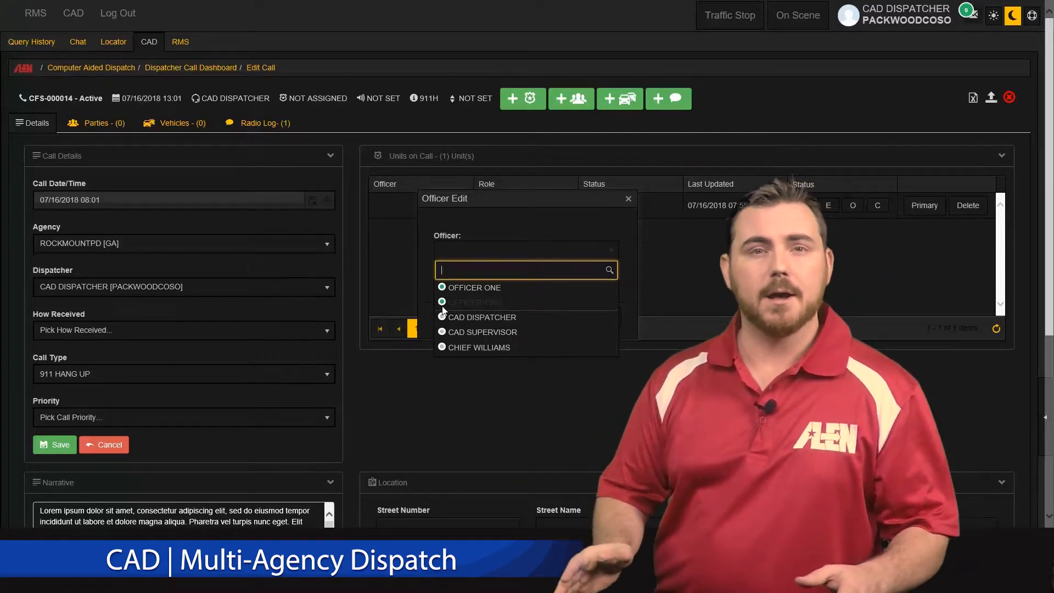
pyautogui.click(471, 302)
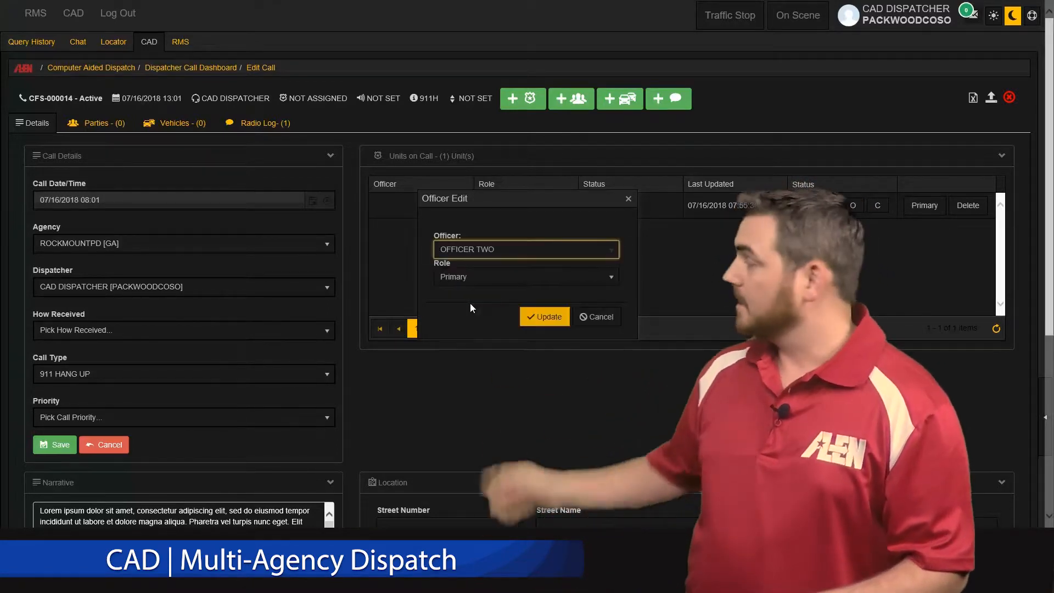
pyautogui.click(544, 316)
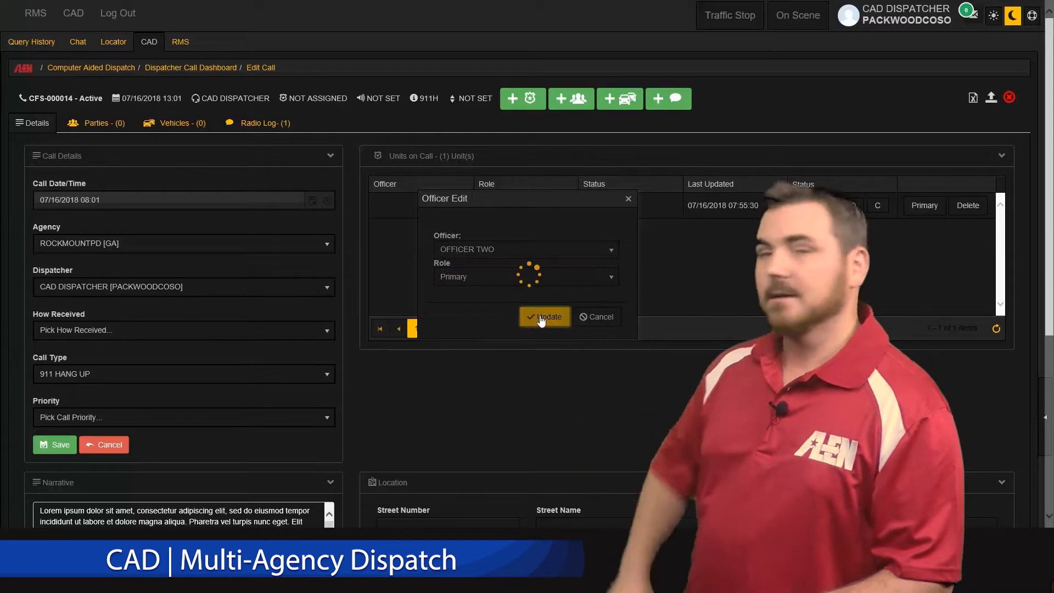
pyautogui.click(545, 316)
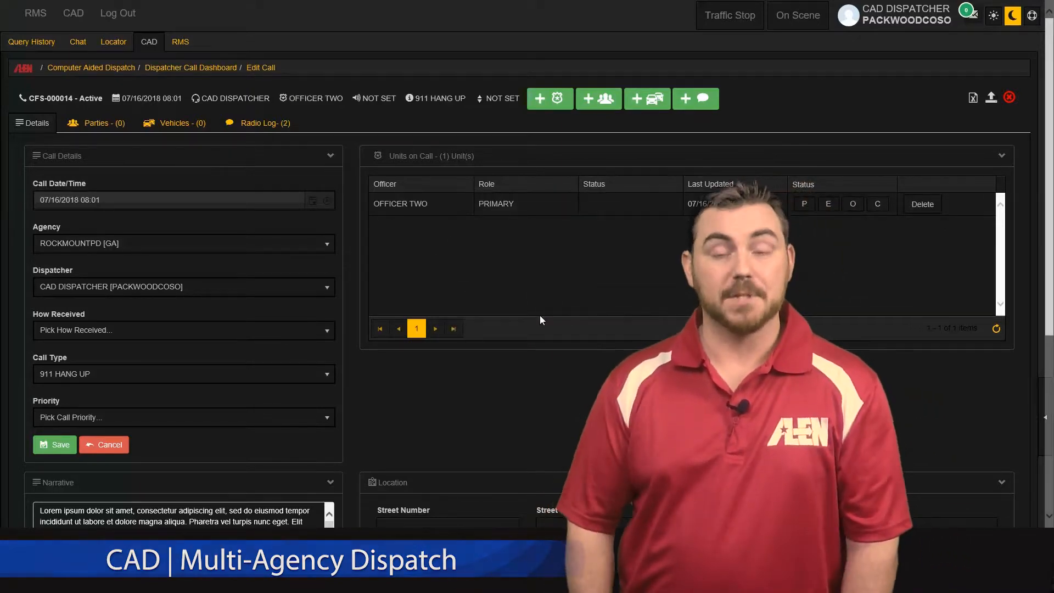